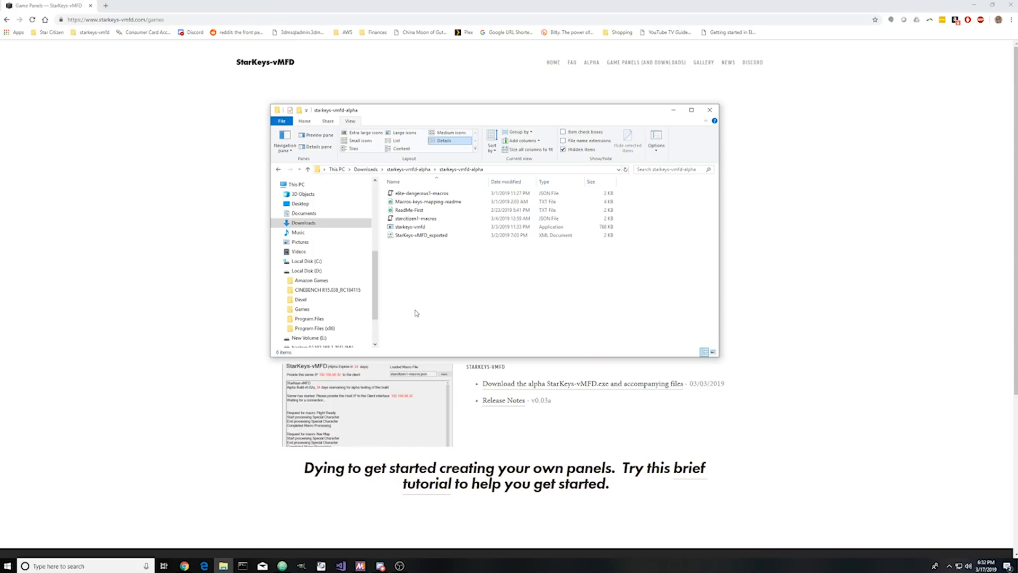
mouse_move(408, 247)
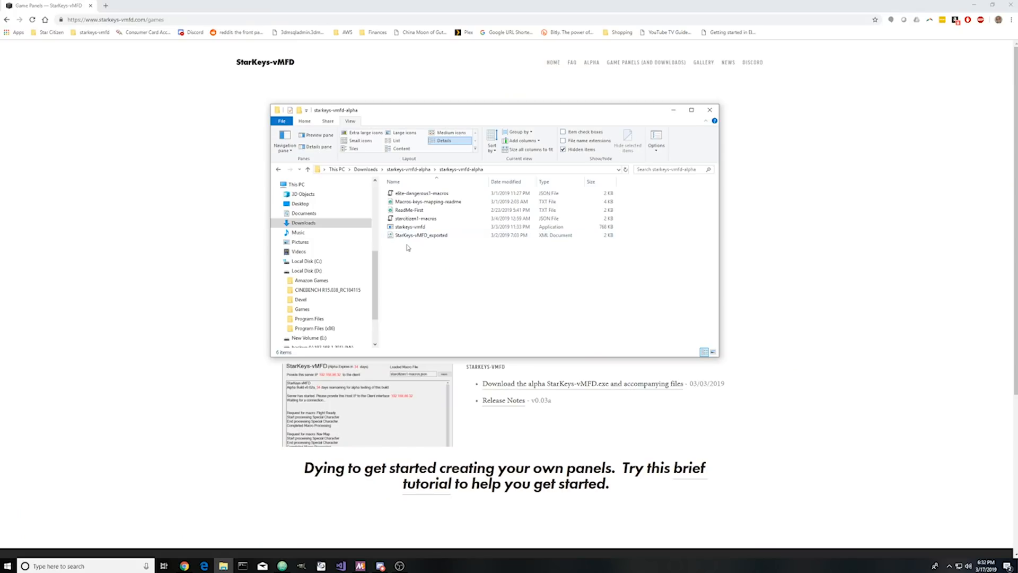
mouse_move(414, 276)
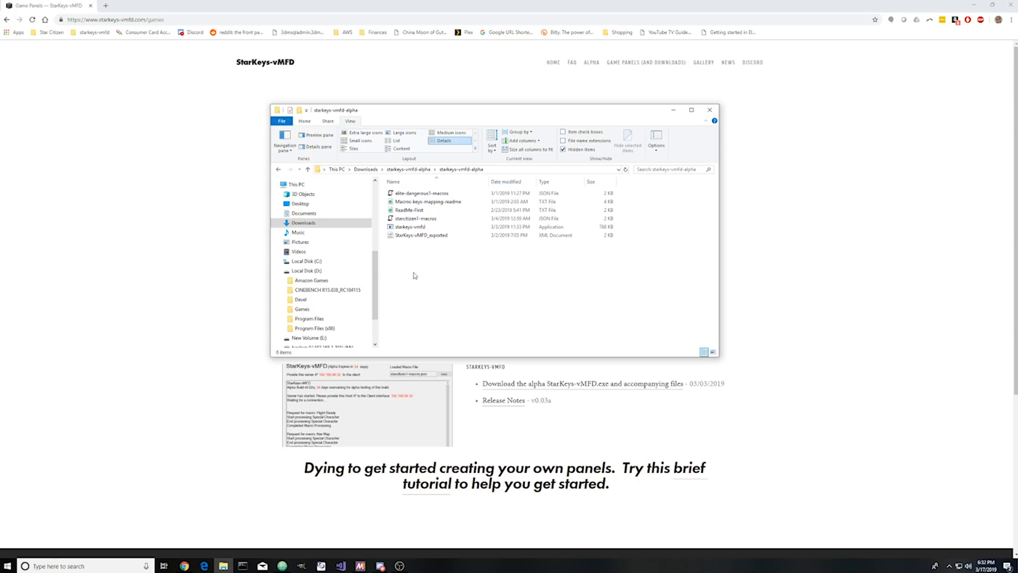
Launch StarKeys-vMFD and load the starcitizen1-macros.json macro file.
double_click(410, 226)
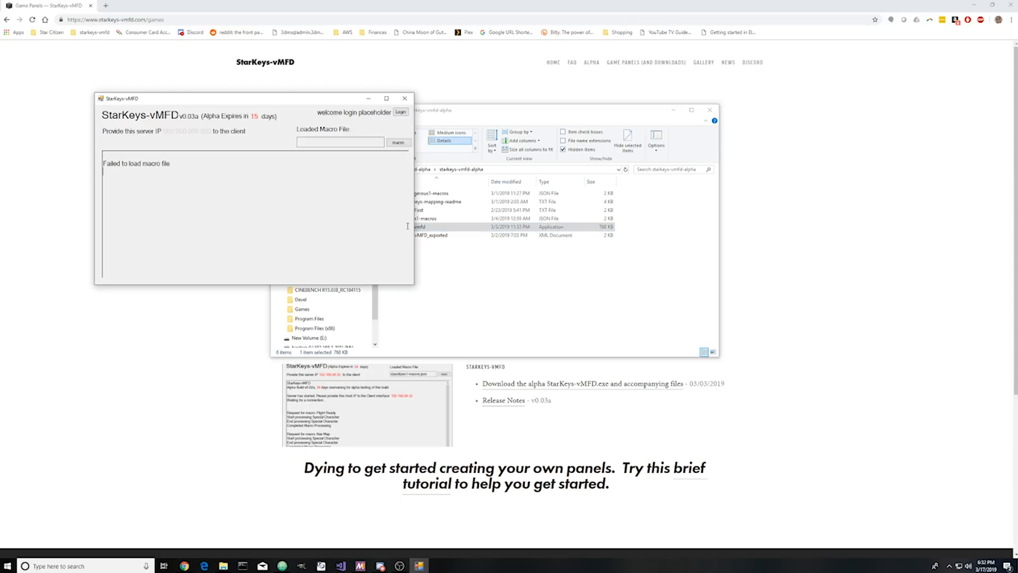
mouse_move(410, 232)
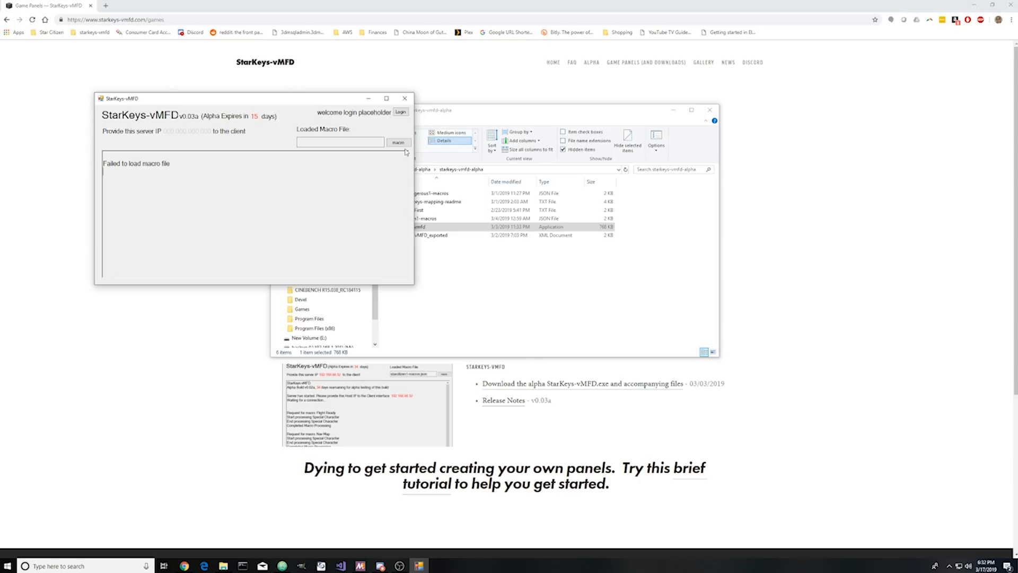
left_click(399, 142)
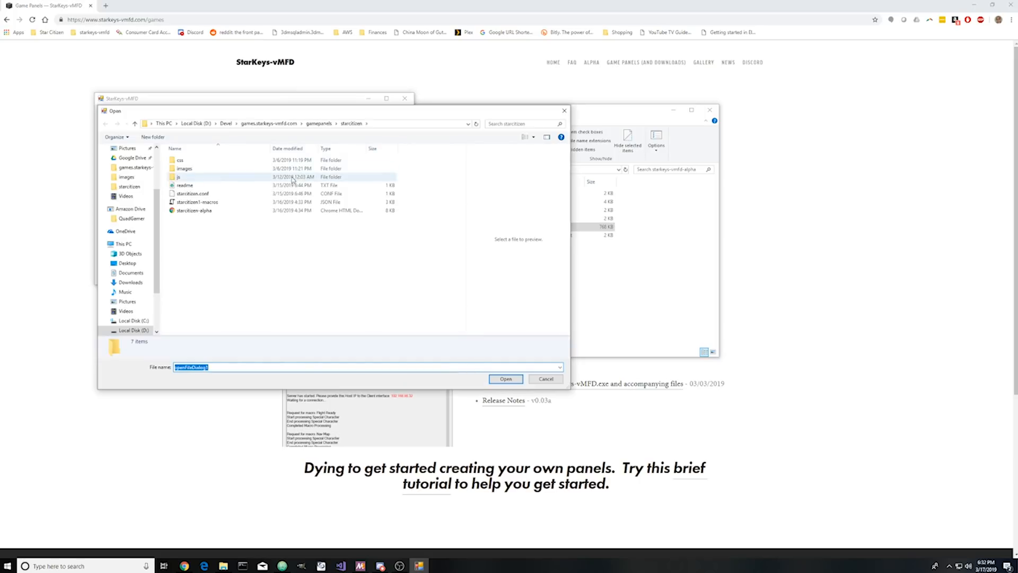
left_click(195, 202)
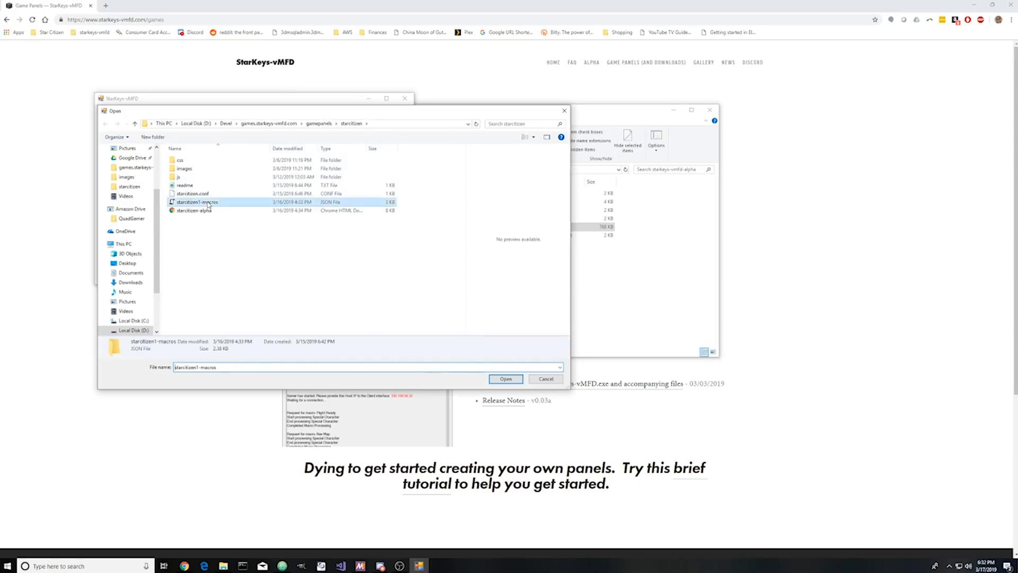
left_click(505, 378)
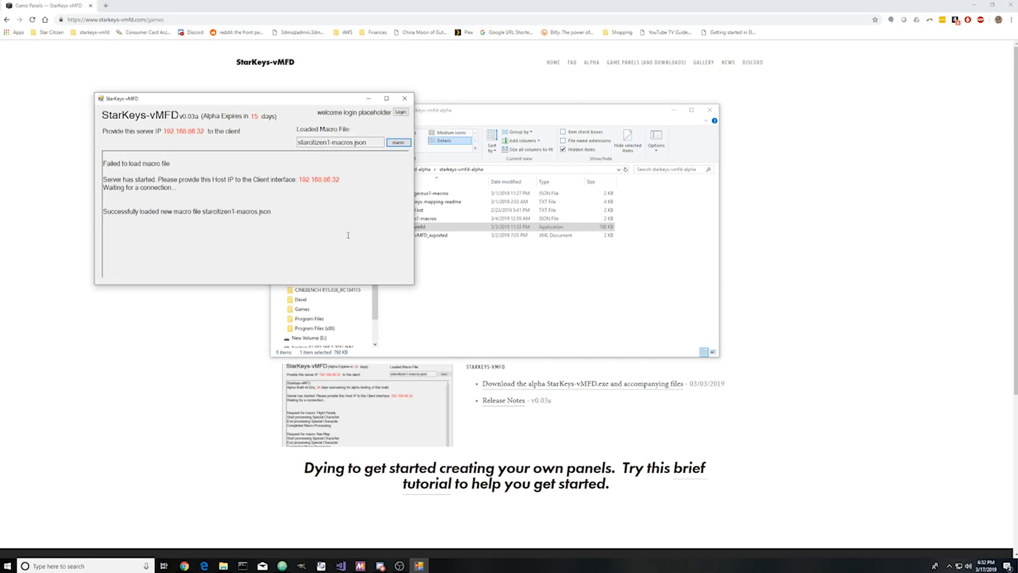